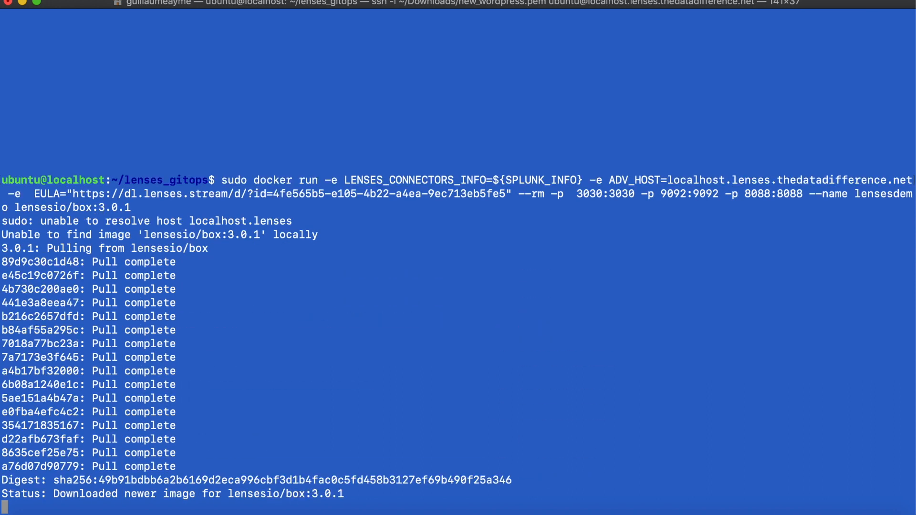
# Bring up the Lenses login page at localhost:3030 after the box container starts
pyautogui.click(483, 11)
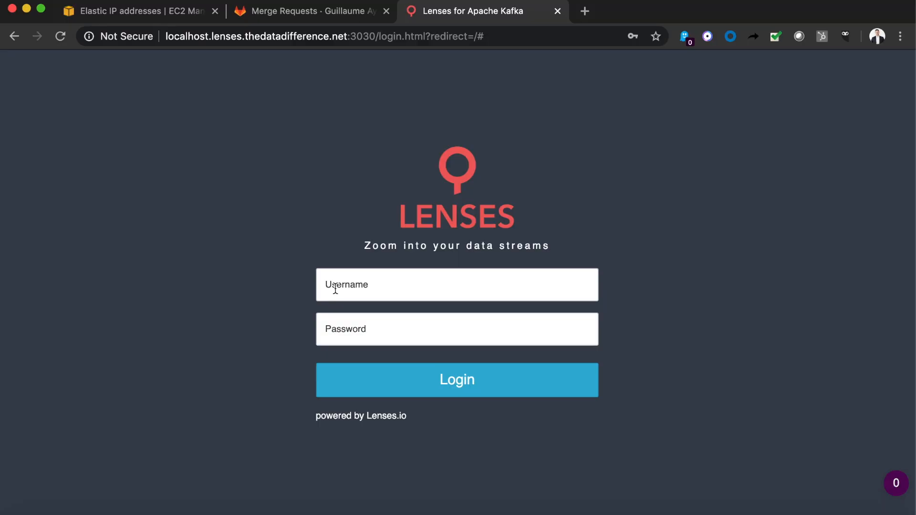
# Sign in as admin, review the pipeline Topology, then list all 22 topics
pyautogui.click(457, 379)
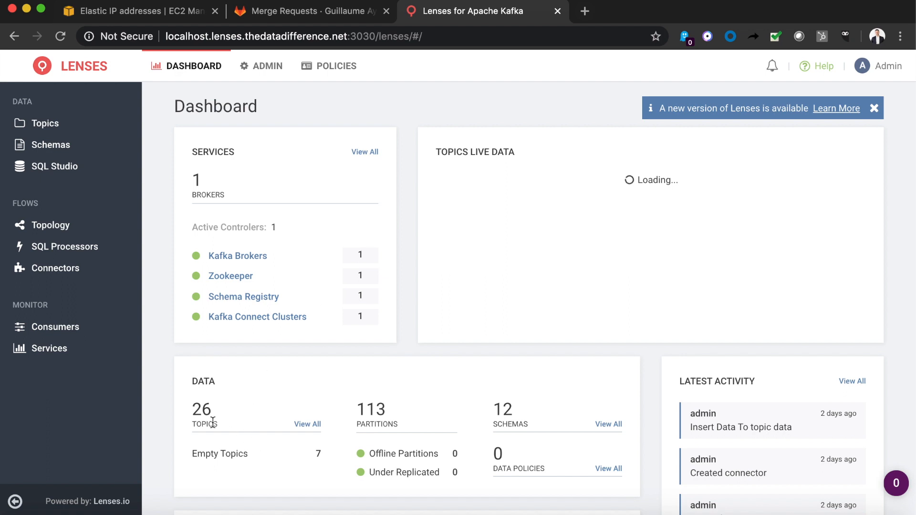
pyautogui.click(48, 225)
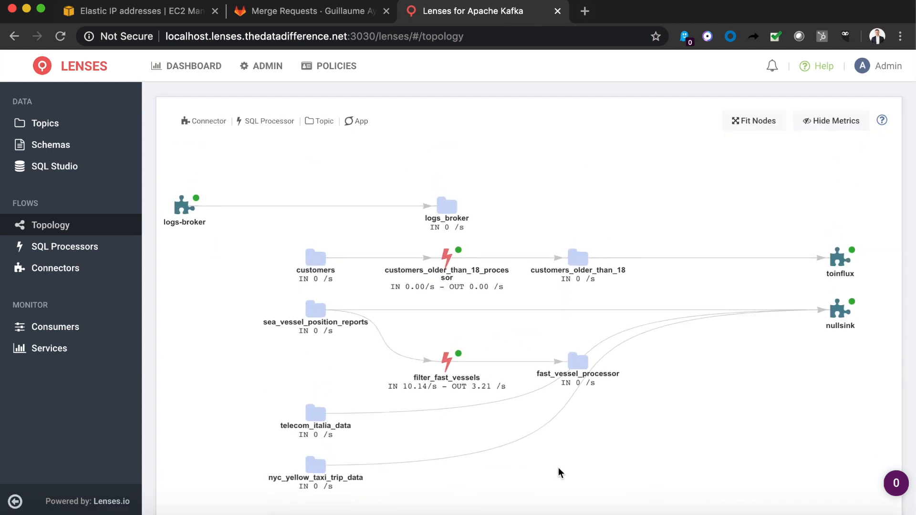
pyautogui.moveTo(45, 123)
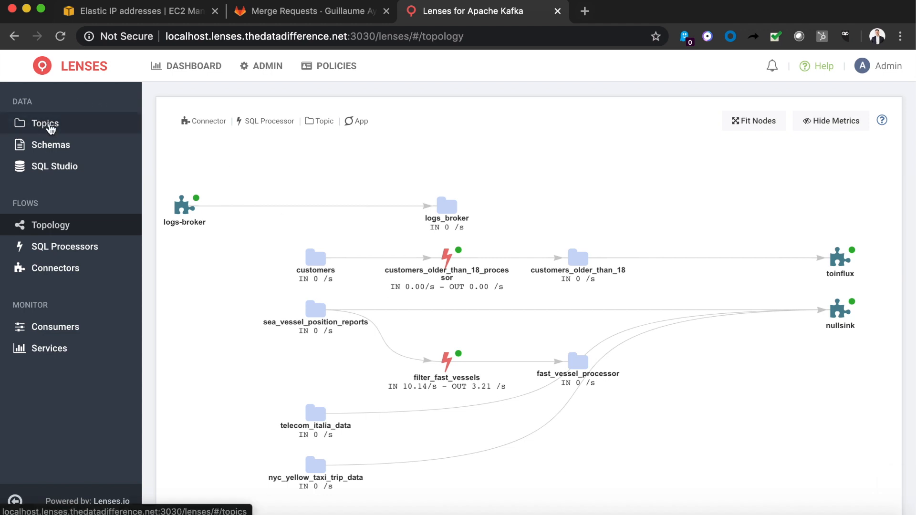
pyautogui.click(44, 123)
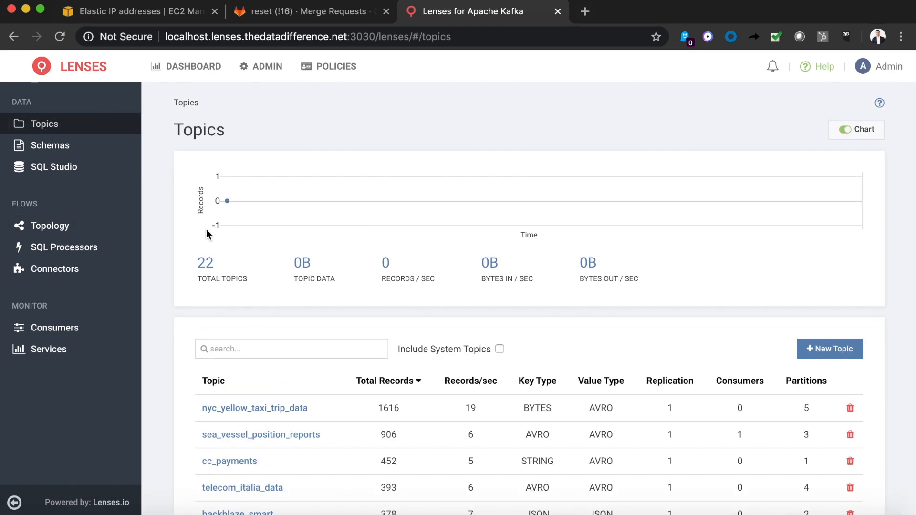
# Dismiss the Create New Topic form and go to SQL Studio with the CREATE TABLE customers query
pyautogui.click(829, 349)
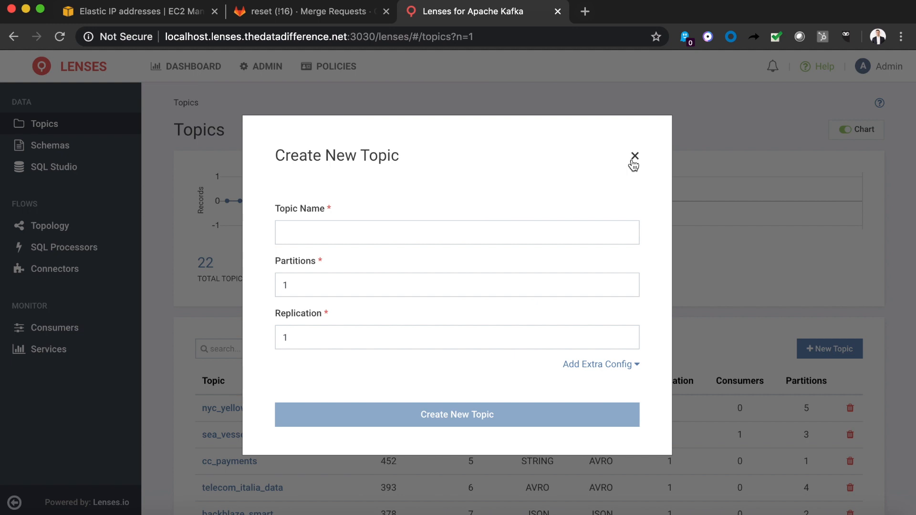
pyautogui.click(635, 155)
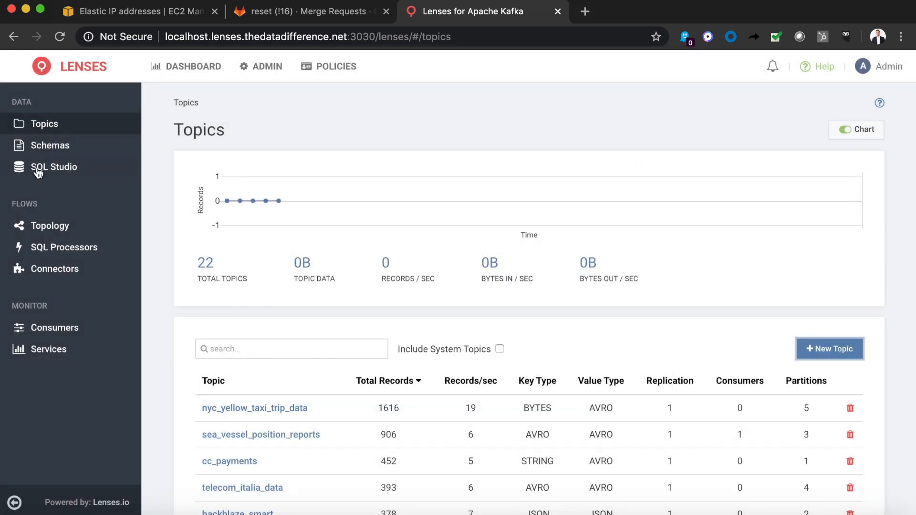
pyautogui.click(54, 166)
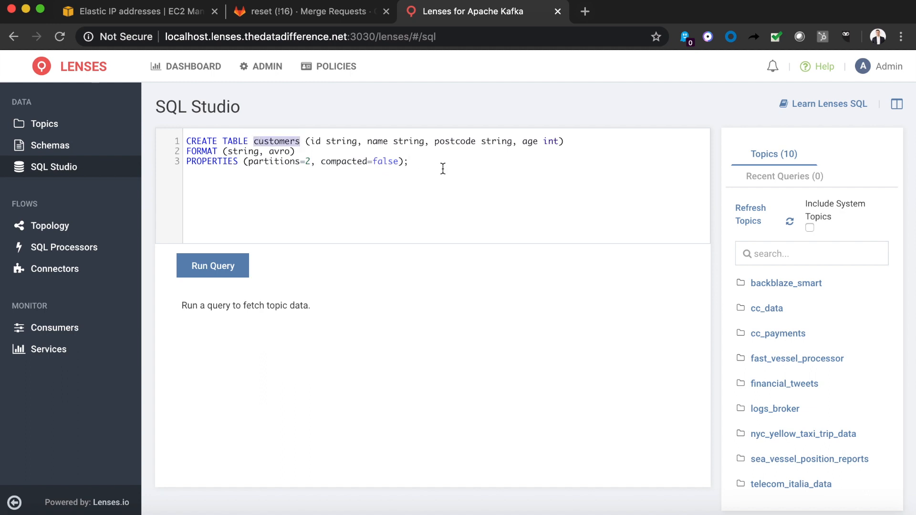
# Run queries creating the customers and customers_older_than_18 topics, then return to Topics
pyautogui.click(212, 266)
pyautogui.write('_older_than_18')
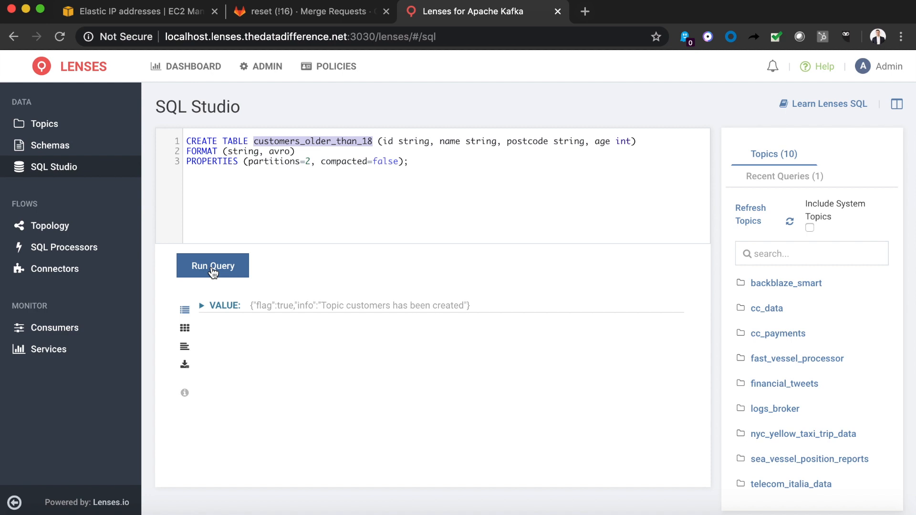
pyautogui.click(213, 266)
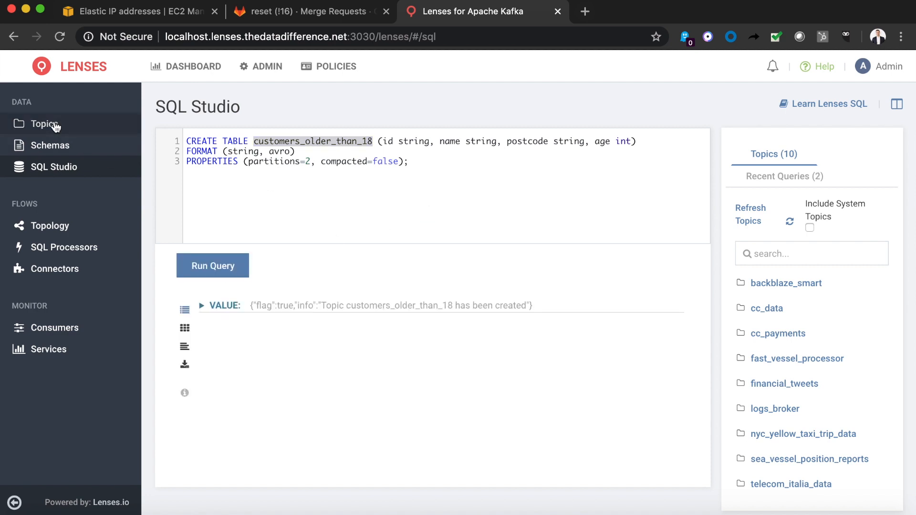
pyautogui.click(43, 123)
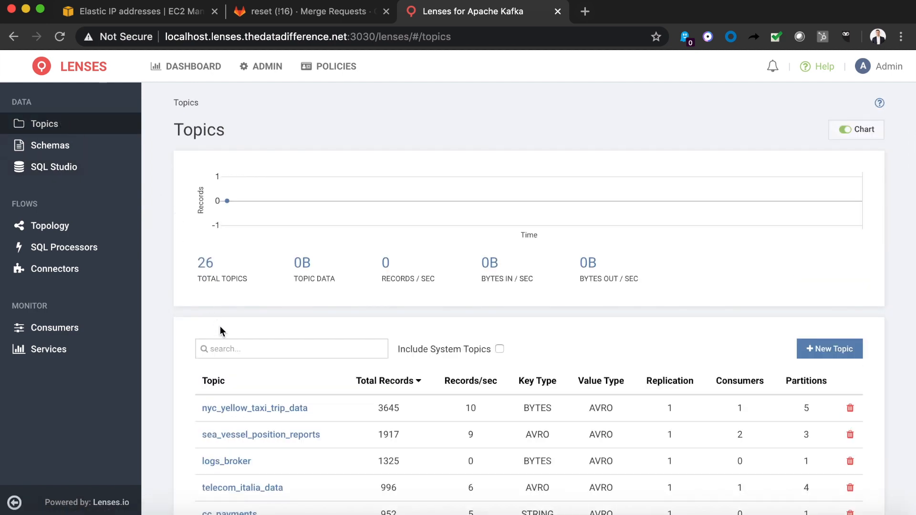
# Filter topics by 'custom' to confirm both customer topics, then go to SQL Processors
pyautogui.write('custom')
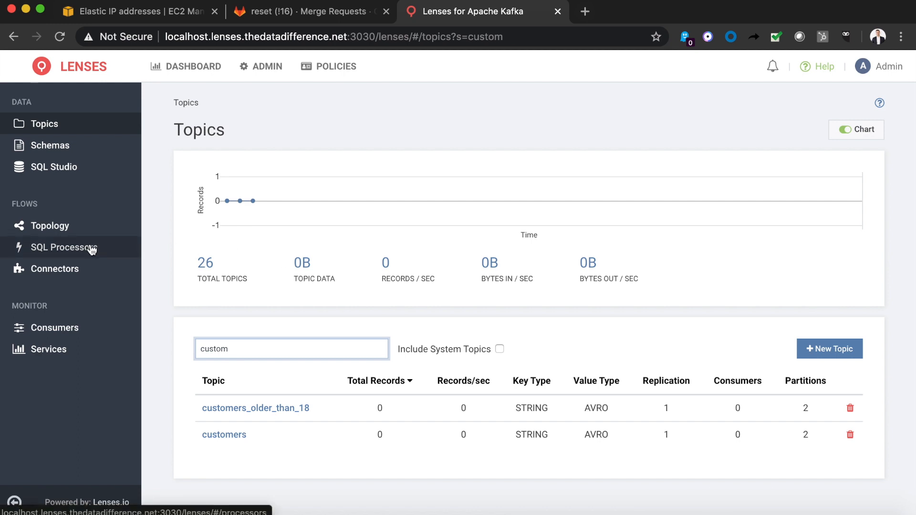
pyautogui.click(63, 247)
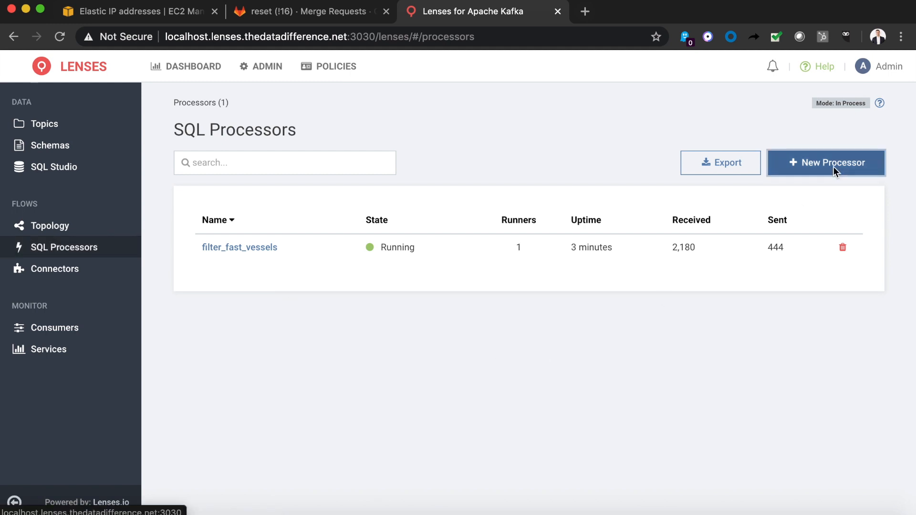
# Create customers_older_than_18_processor filtering customers with age above 17 into customers_older_than_18
pyautogui.click(826, 162)
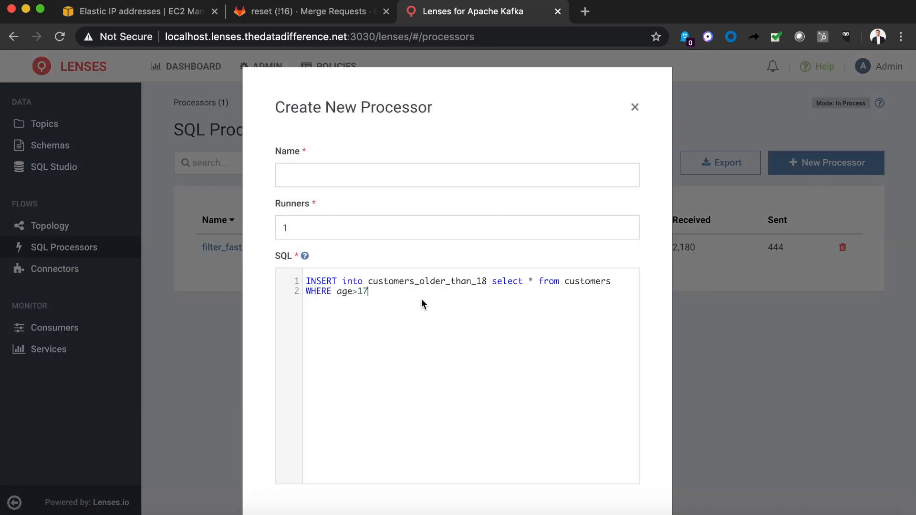
pyautogui.moveTo(490, 279)
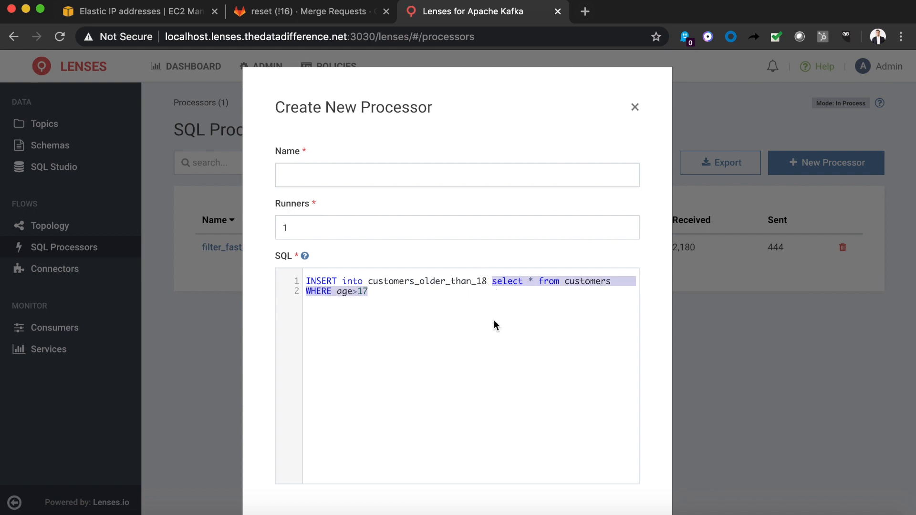
pyautogui.moveTo(498, 382)
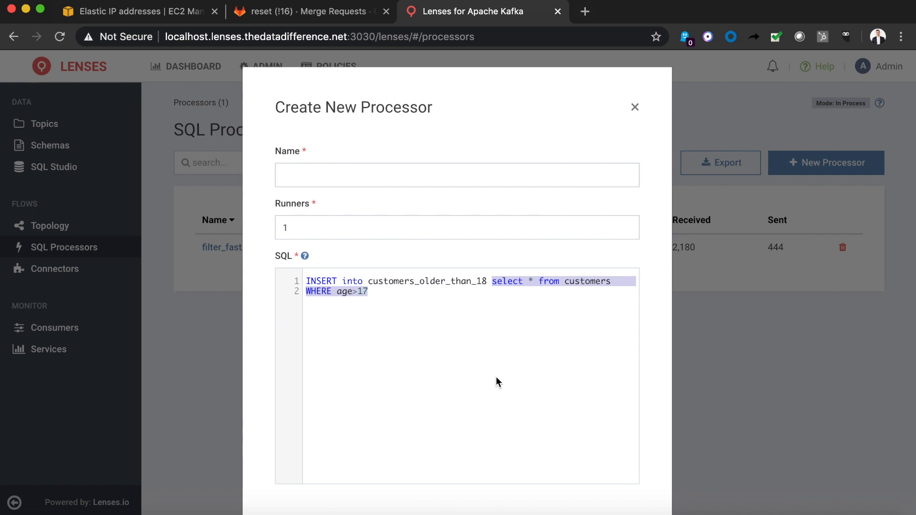
pyautogui.scroll(-3)
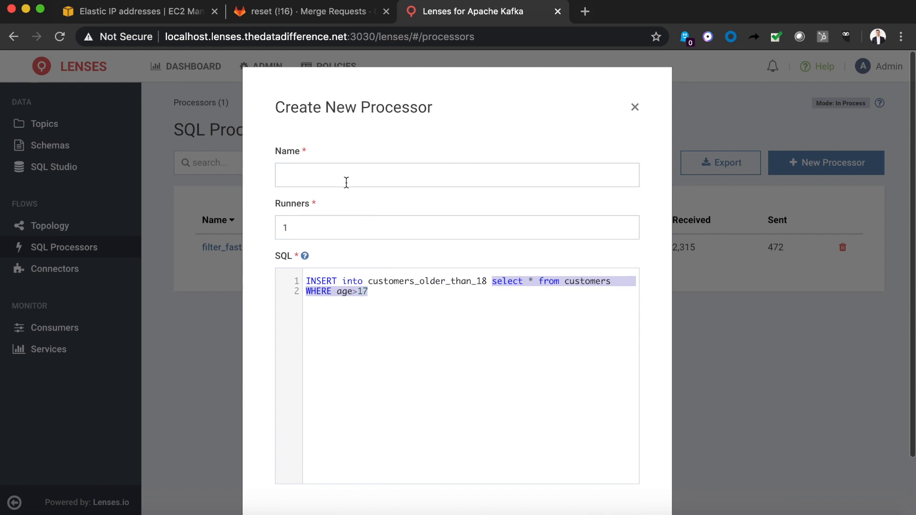
pyautogui.write('customers_older_than_18_processor')
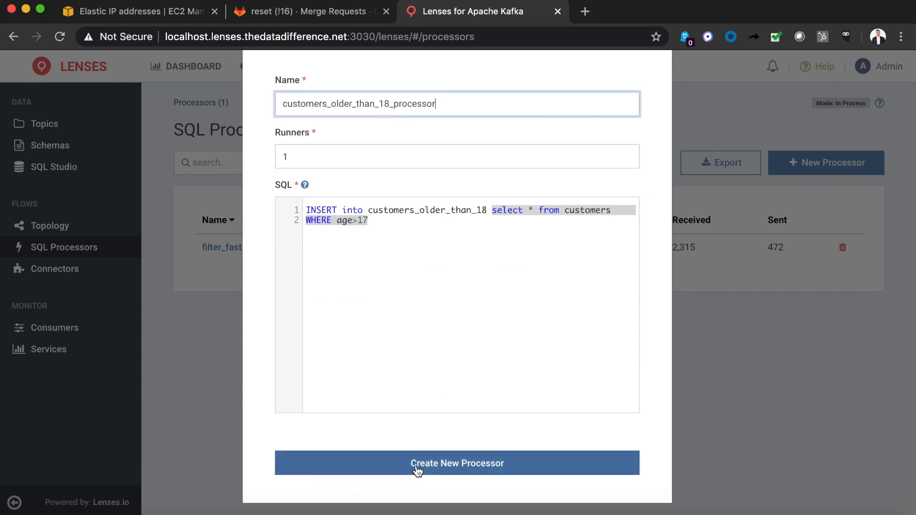
pyautogui.click(457, 464)
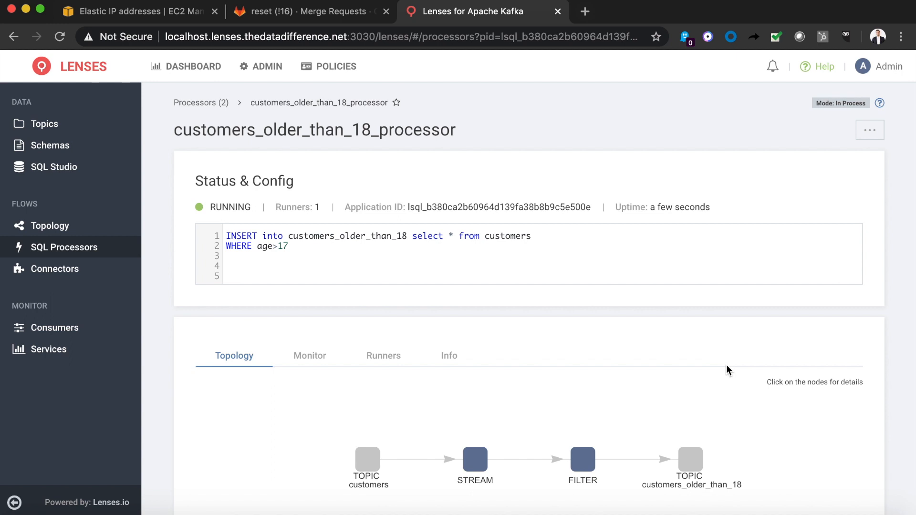
pyautogui.scroll(-3)
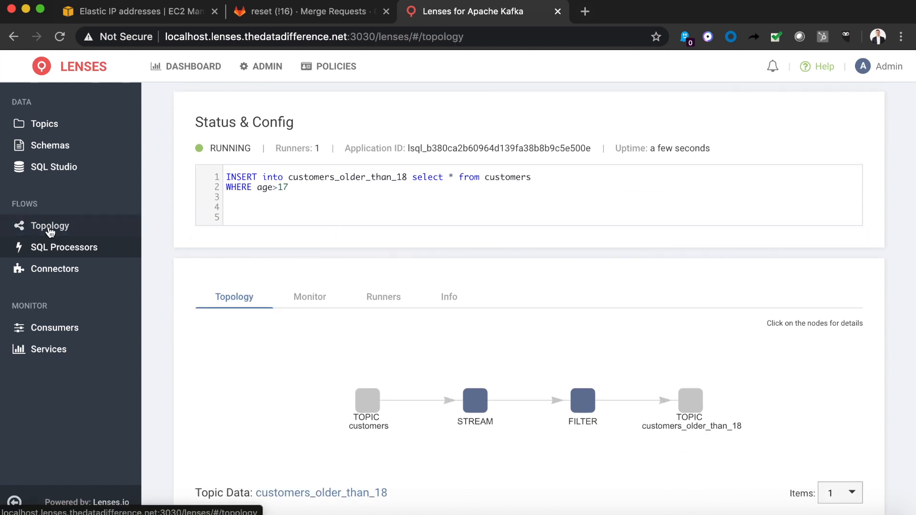
# Inspect customers_older_than_18_processor metrics in the Topology, then go to Connectors
pyautogui.click(48, 225)
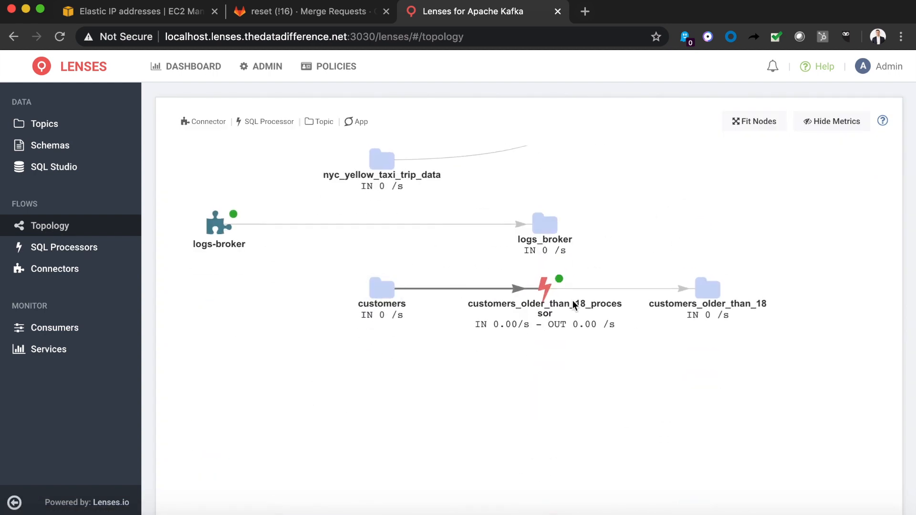
pyautogui.click(544, 289)
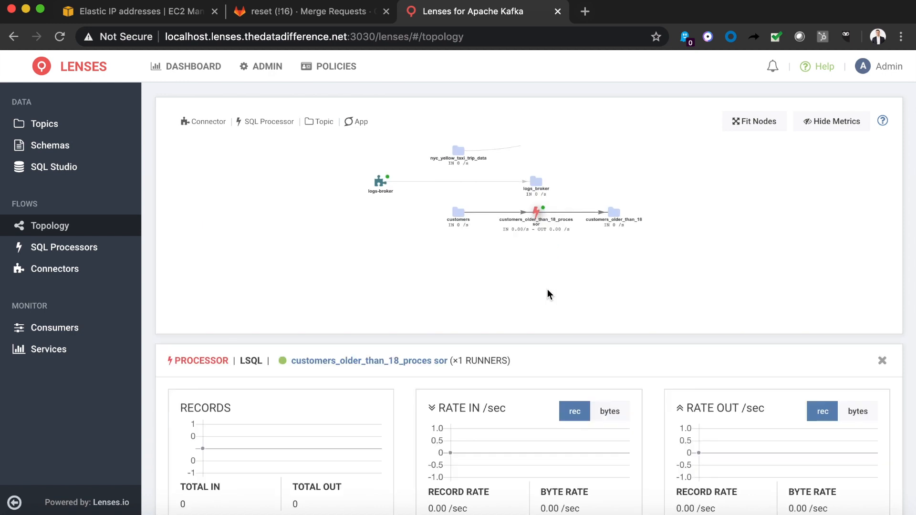
pyautogui.scroll(3)
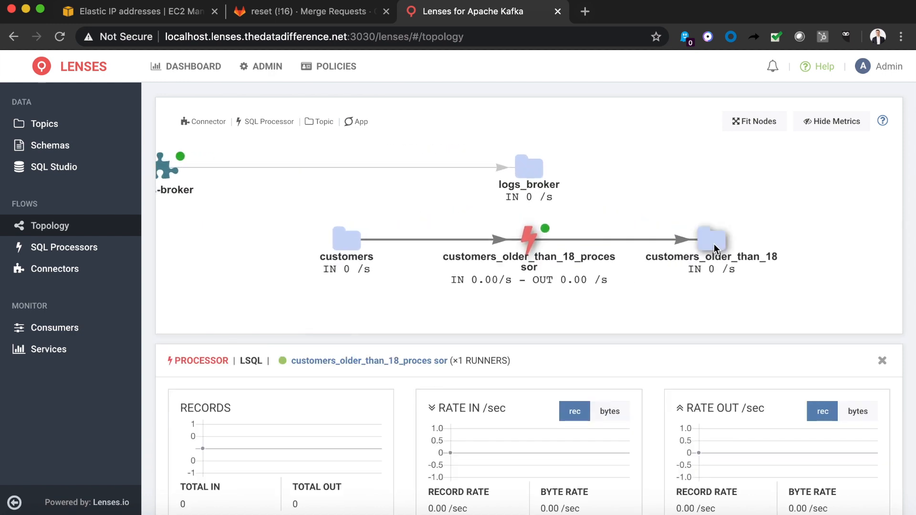
pyautogui.moveTo(707, 259)
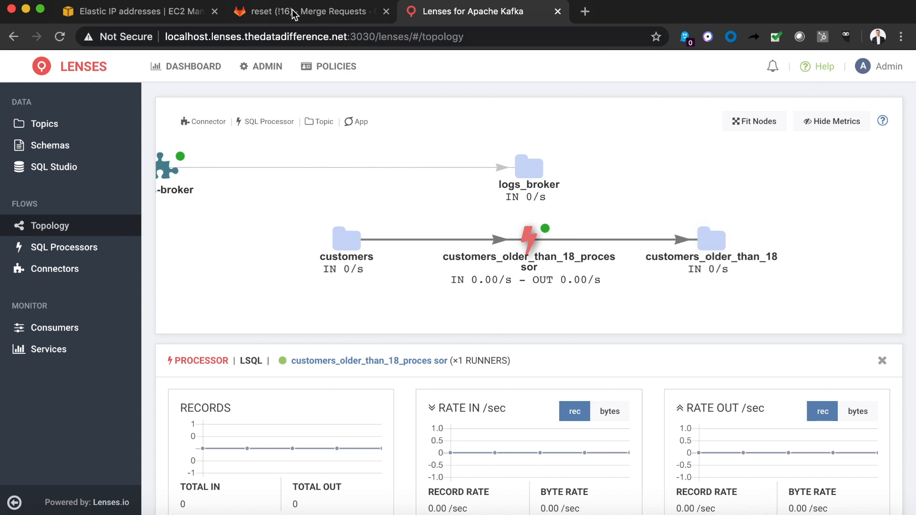
pyautogui.click(54, 269)
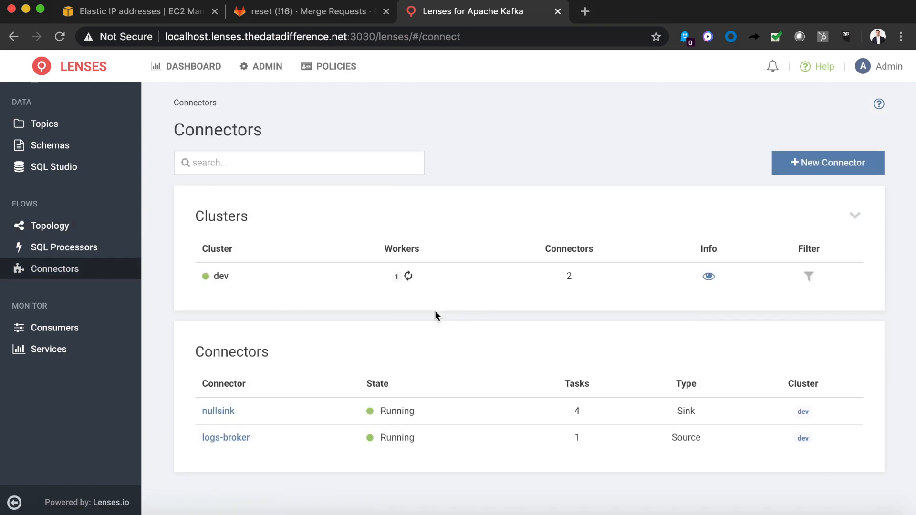
# Create the toinflux Influx sink writing id and age from customers_older_than_18 into the customers database
pyautogui.click(827, 163)
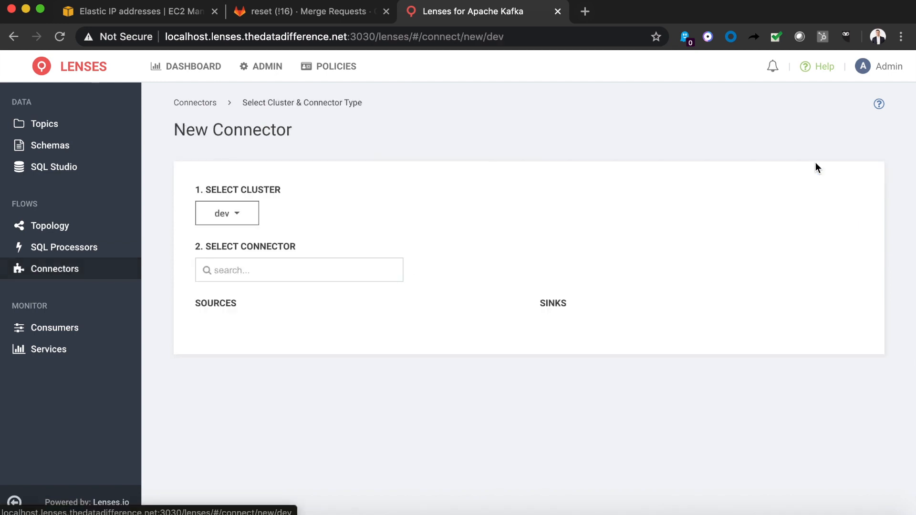
pyautogui.write('infl')
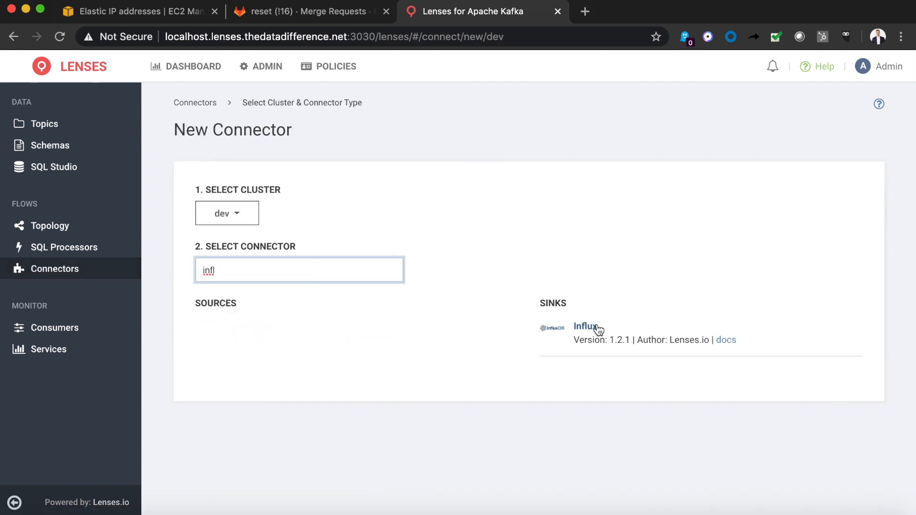
pyautogui.click(587, 327)
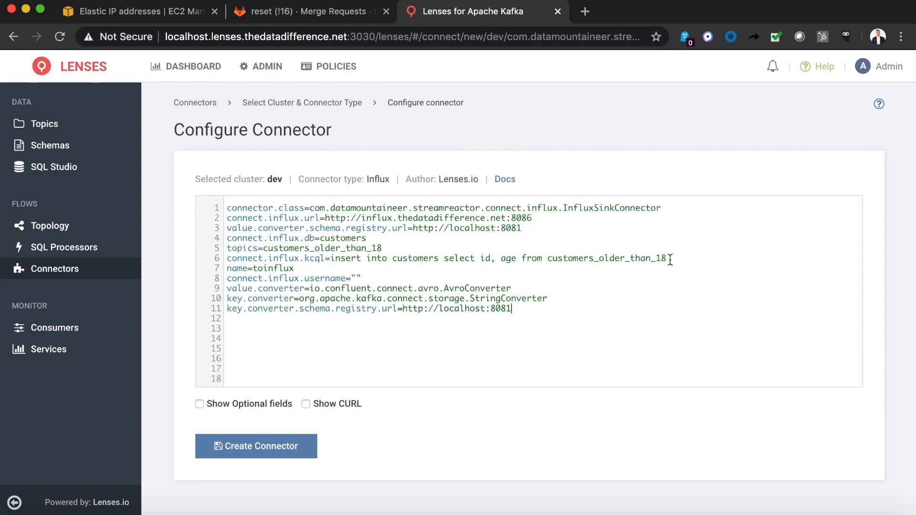
pyautogui.moveTo(408, 257)
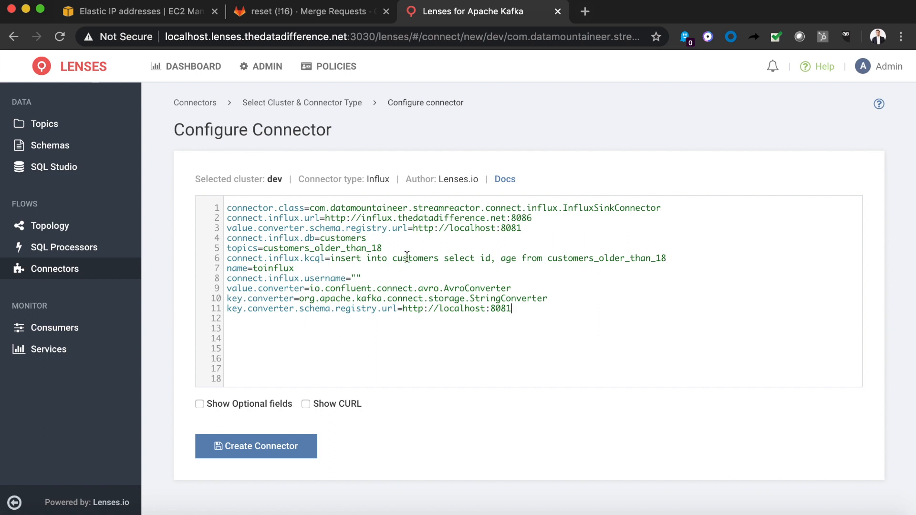
pyautogui.doubleClick(414, 259)
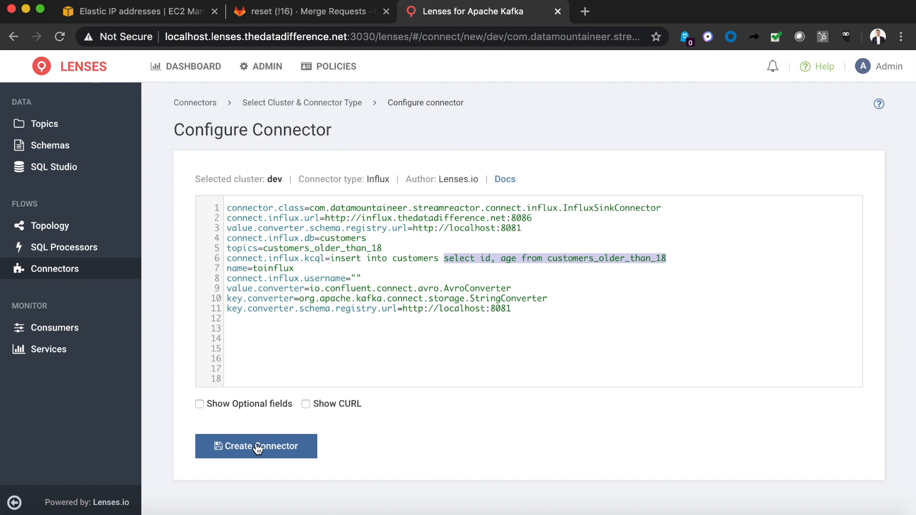
pyautogui.click(256, 446)
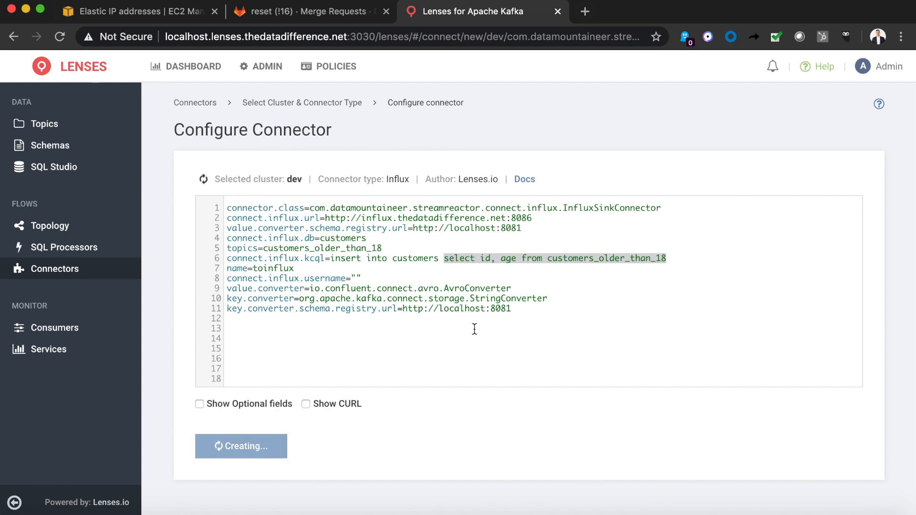
pyautogui.click(240, 446)
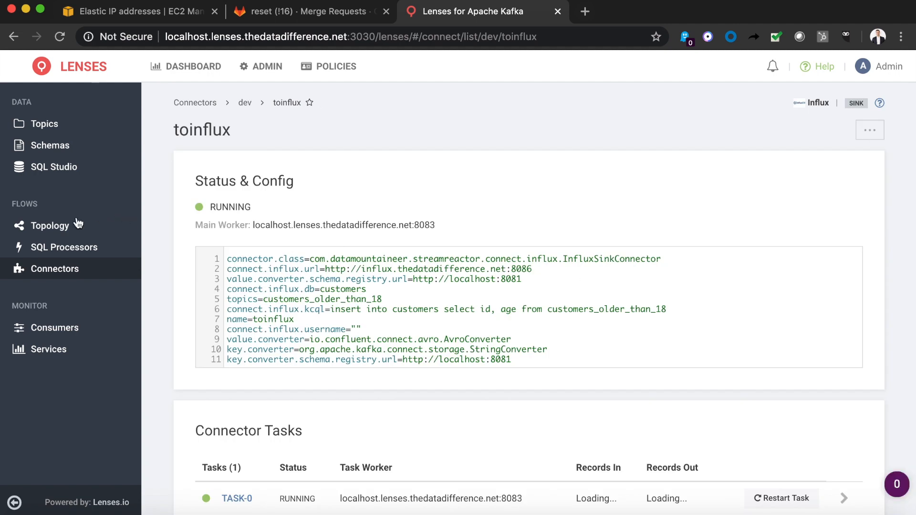
# View customers_older_than_18 feeding toinflux in the Topology and show toinflux's sink details
pyautogui.click(51, 226)
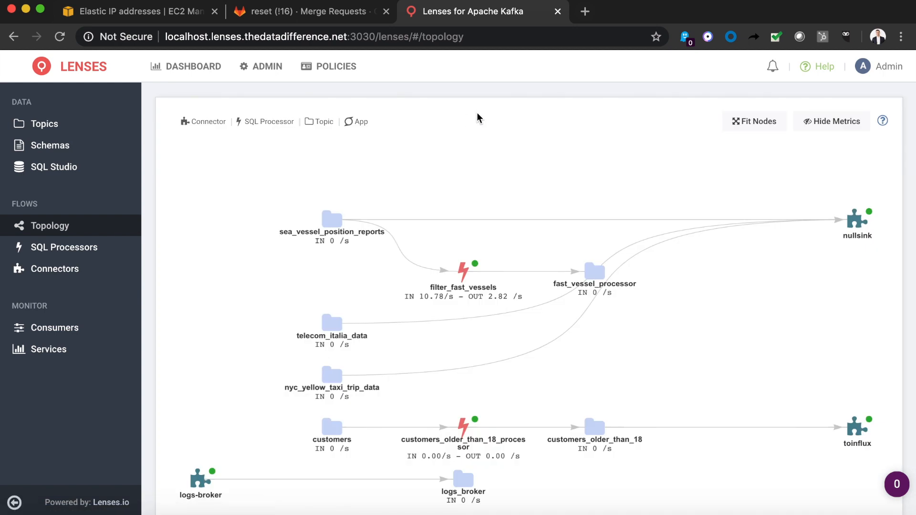
pyautogui.scroll(-3)
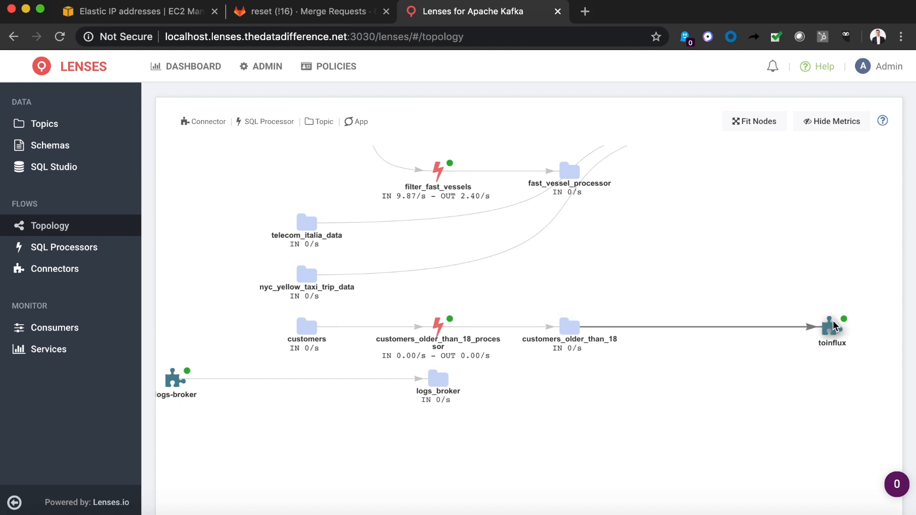
pyautogui.click(831, 327)
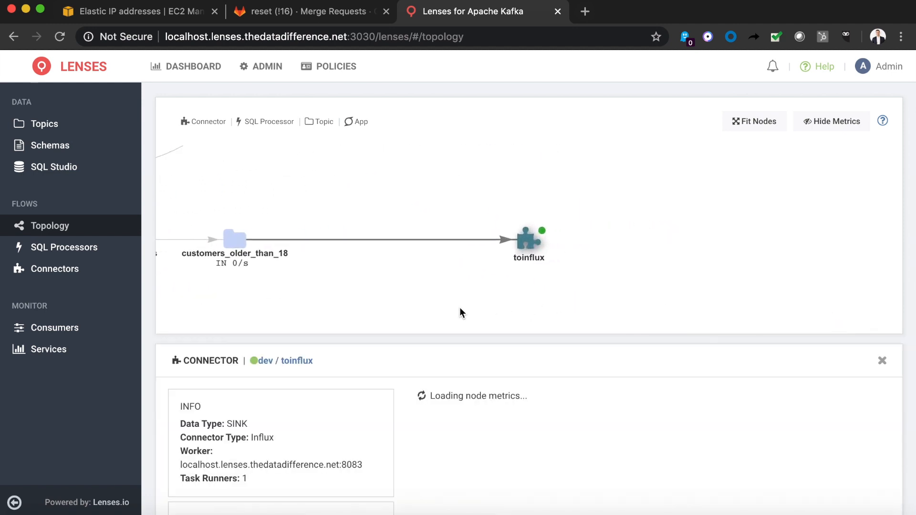